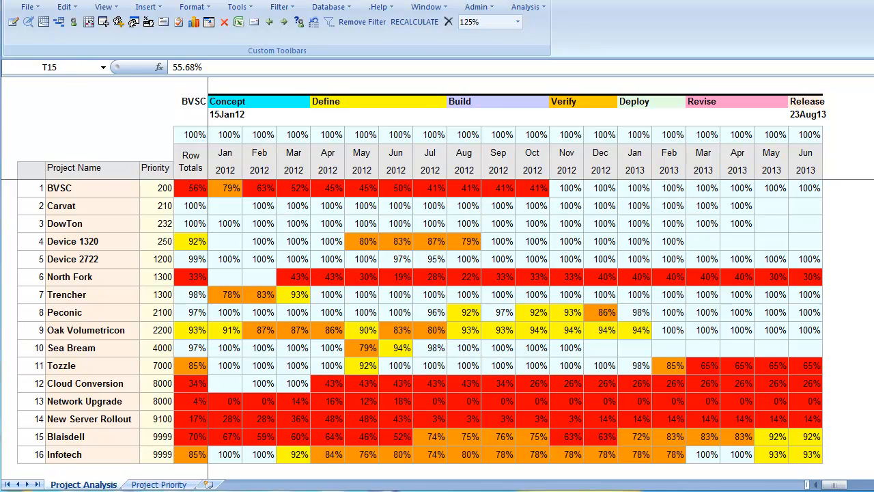
mouse_move(303, 373)
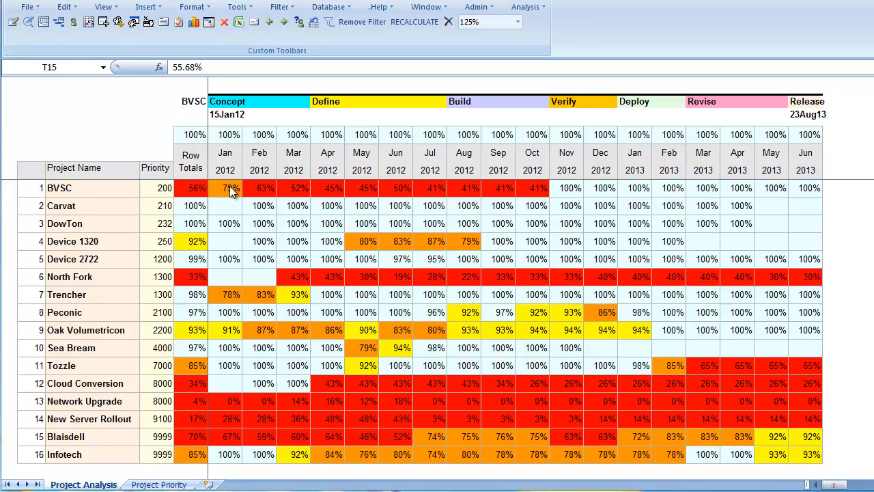
left_click(225, 188)
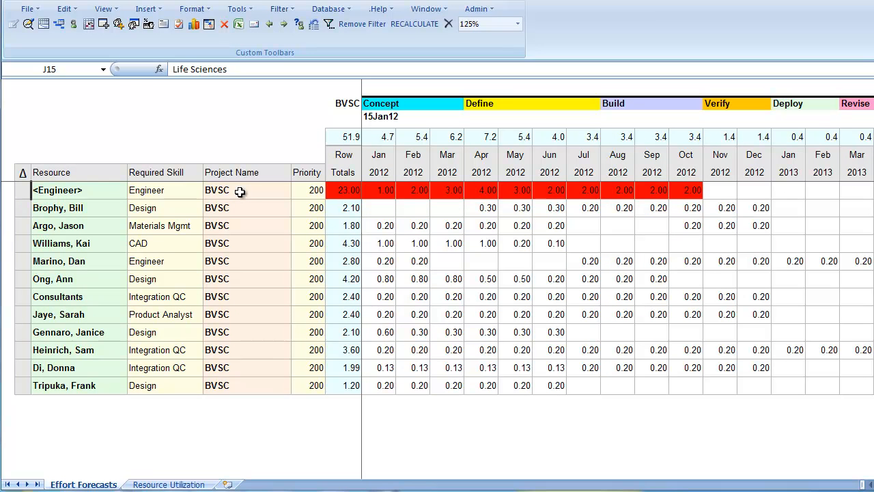
left_click(58, 208)
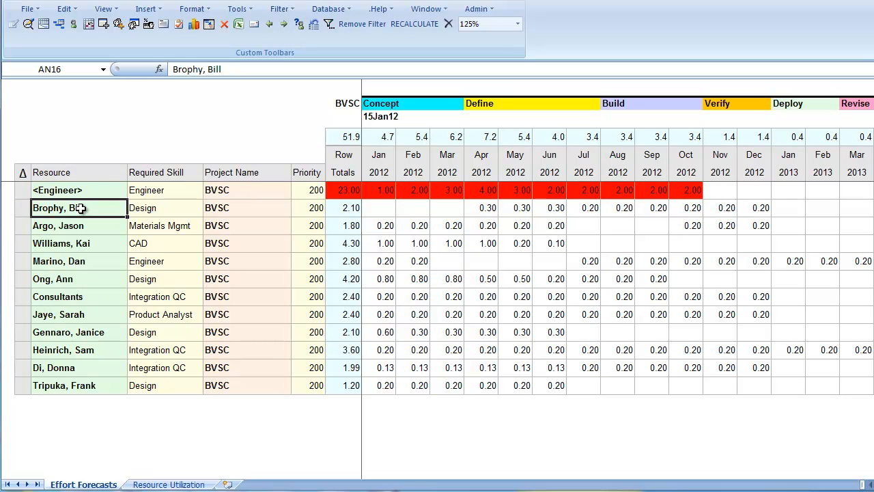
left_click(480, 207)
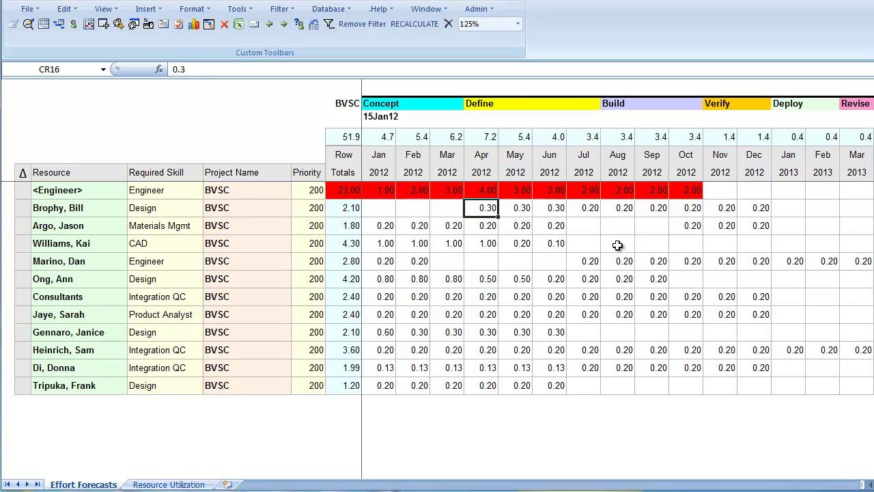
mouse_move(585, 233)
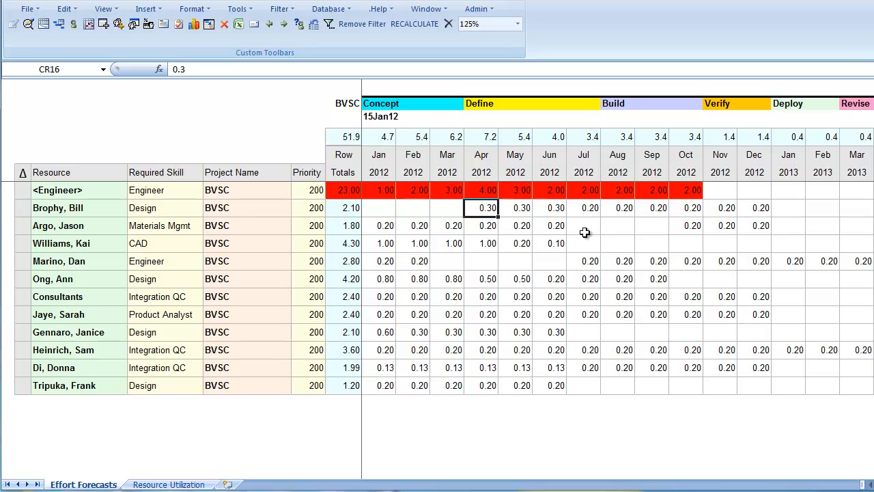
mouse_move(111, 187)
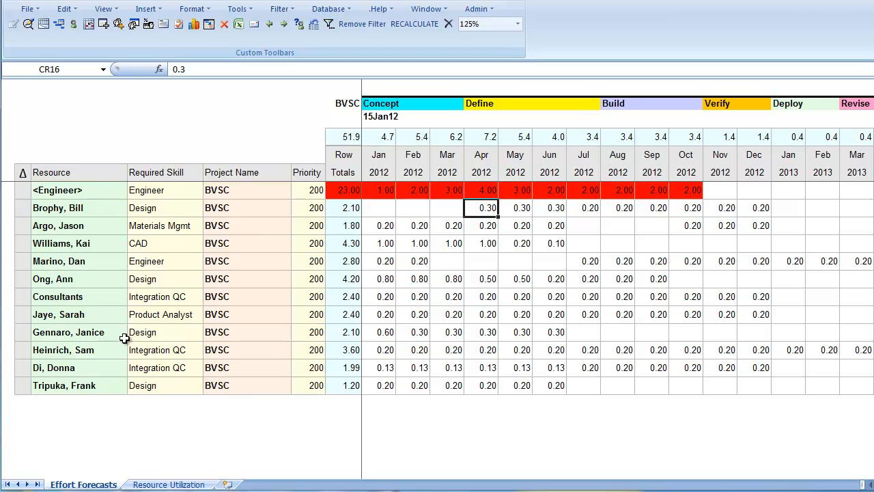
mouse_move(203, 429)
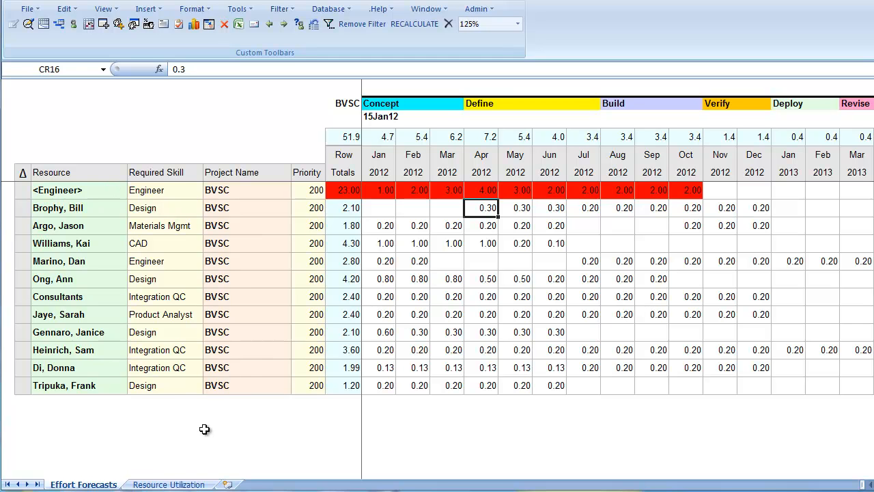
mouse_move(169, 484)
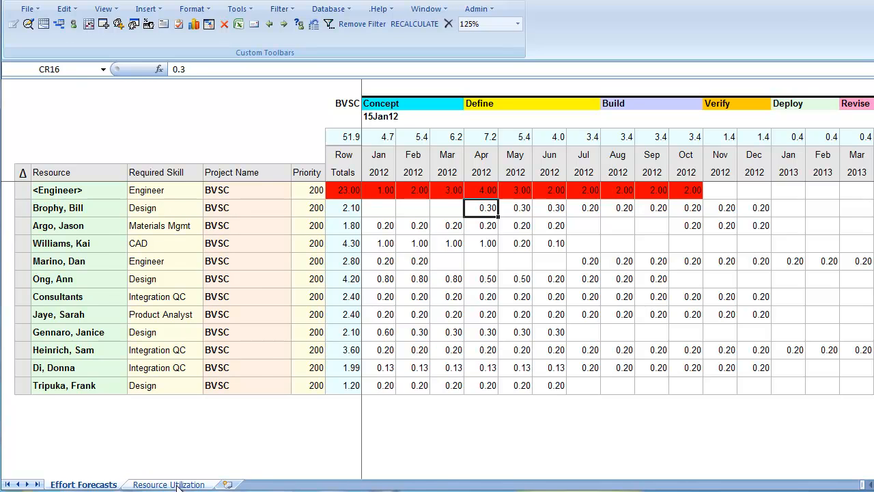
Switch to the Resource Utilization sheet to view monthly utilization and over-allocations
left_click(168, 485)
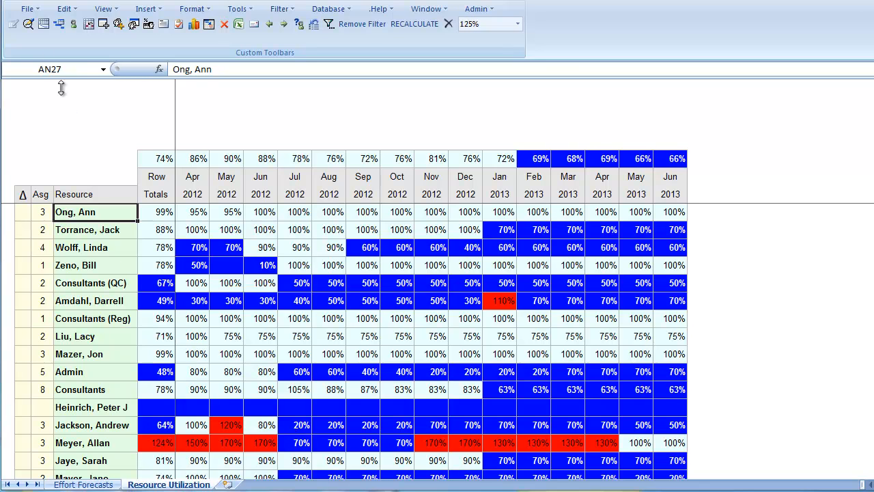
Return to the Project Analysis heat map and run Optimize Allocation using all unused capacity
left_click(83, 484)
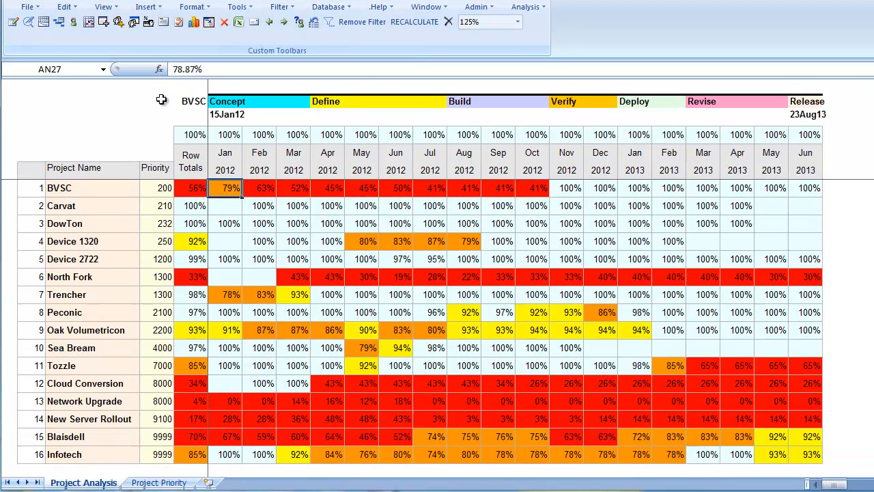
left_click(212, 135)
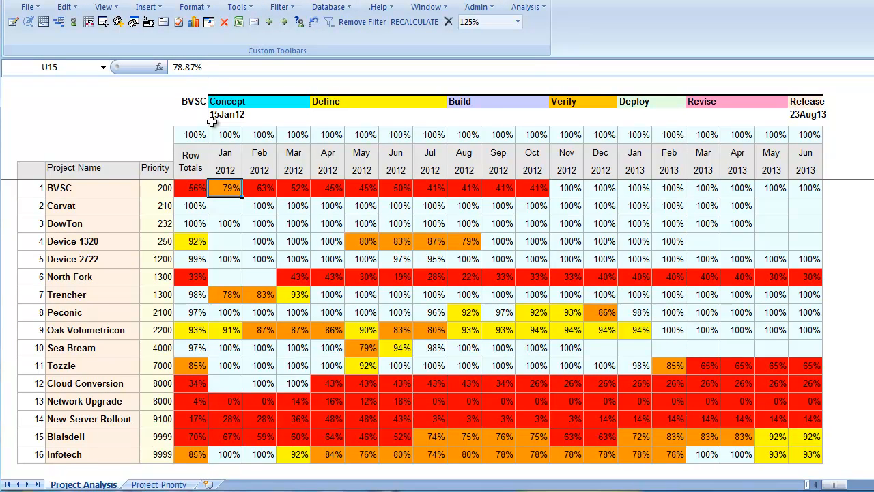
mouse_move(356, 351)
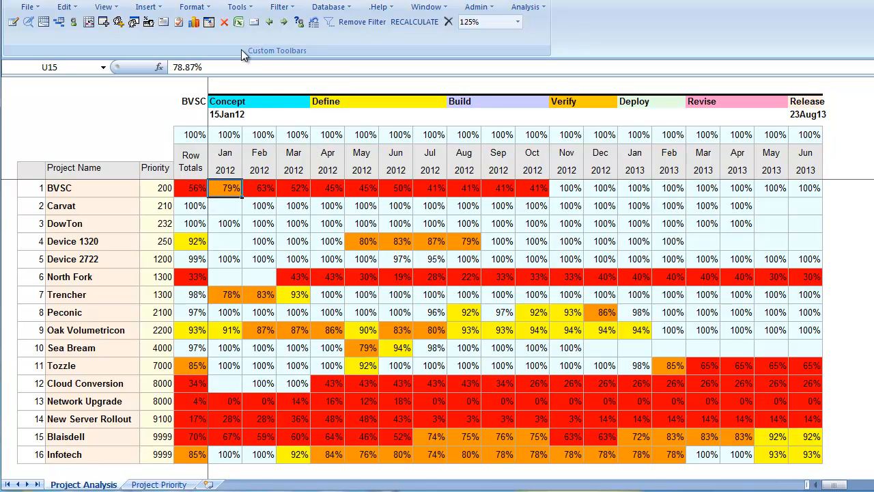
left_click(238, 7)
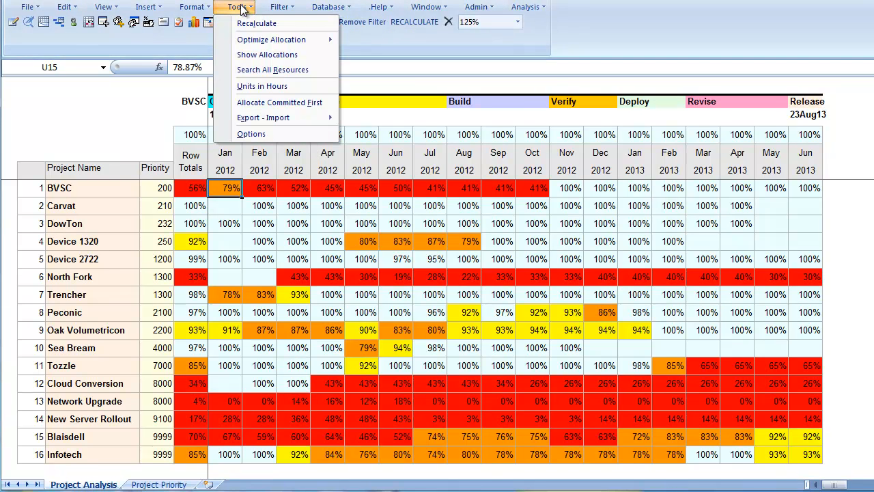
mouse_move(277, 39)
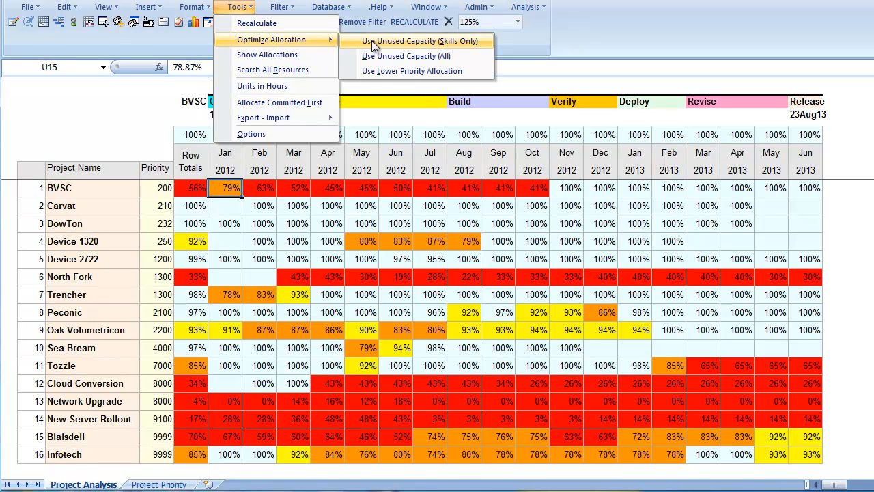
mouse_move(409, 56)
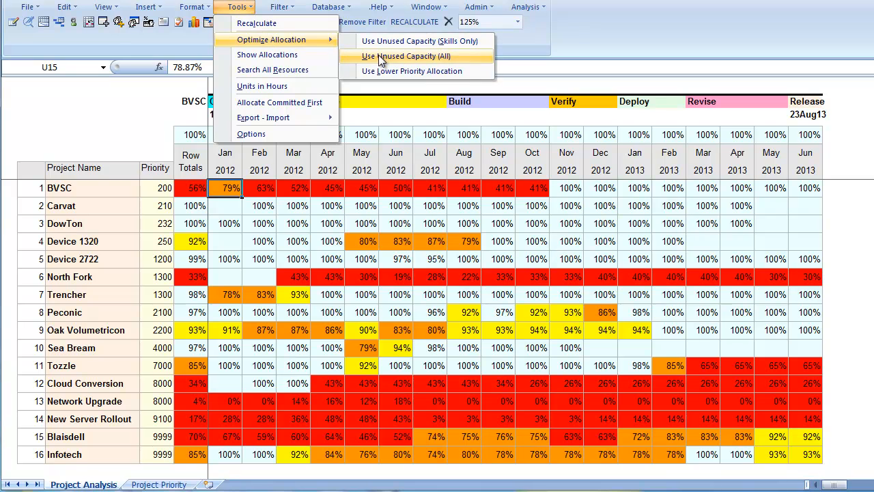
left_click(405, 56)
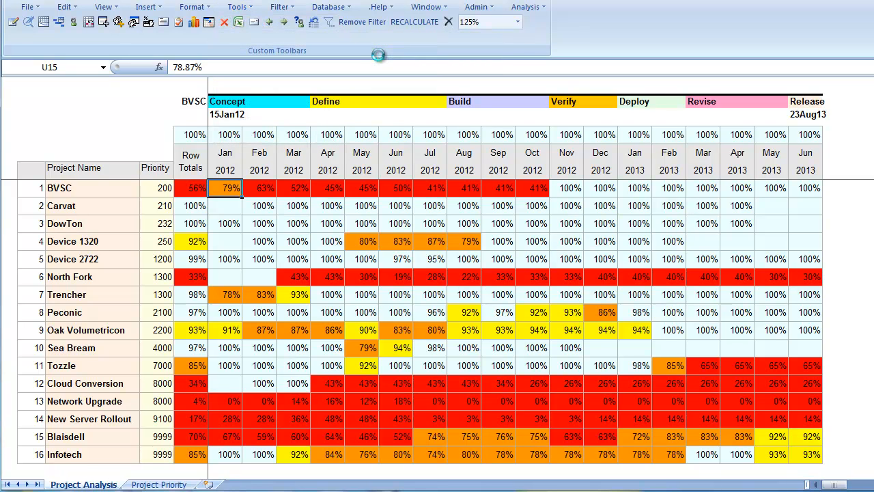
Complete the unused-capacity reallocation, lifting BVSC to 88%, Trencher to 100% and Tozzle to 99%
left_click(423, 21)
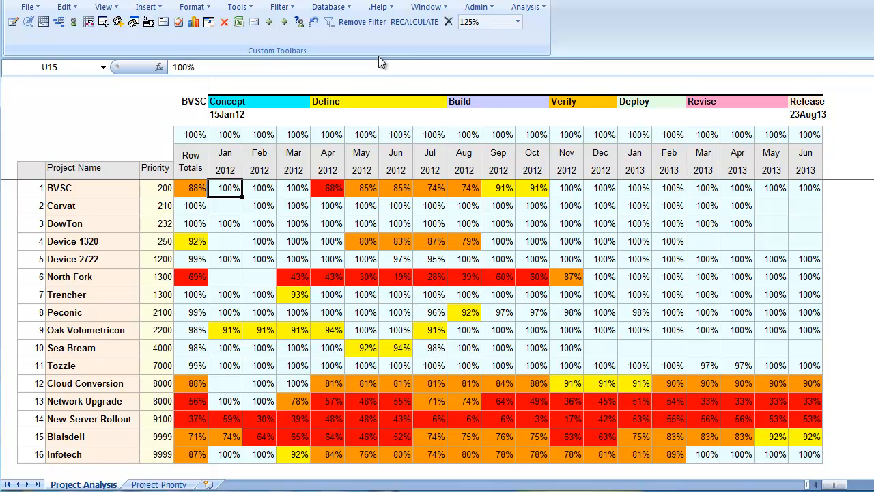
mouse_move(106, 401)
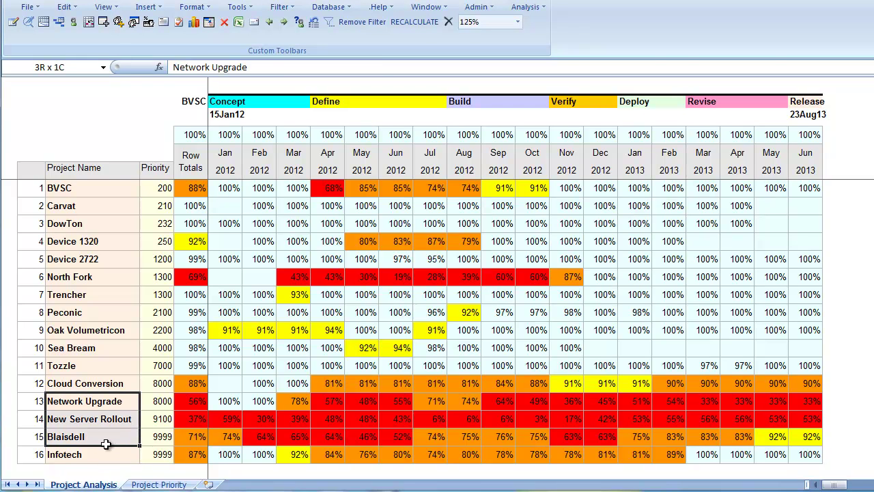
Exclude the Network Upgrade, New Server Rollout, Blaisdell and Infotech projects via the right-click menu
right_click(106, 444)
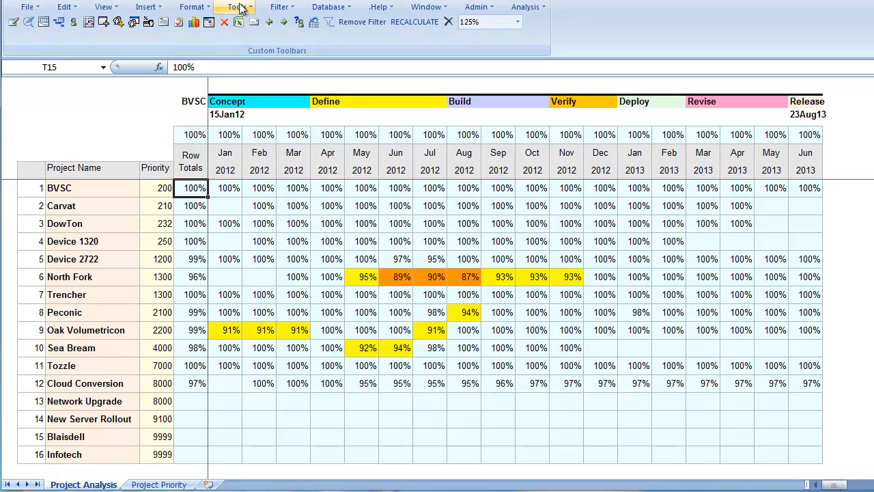
Reallocate lower-priority allocations to bring North Fork to 100%, then inspect delayed Sea Bream at 91%
left_click(231, 7)
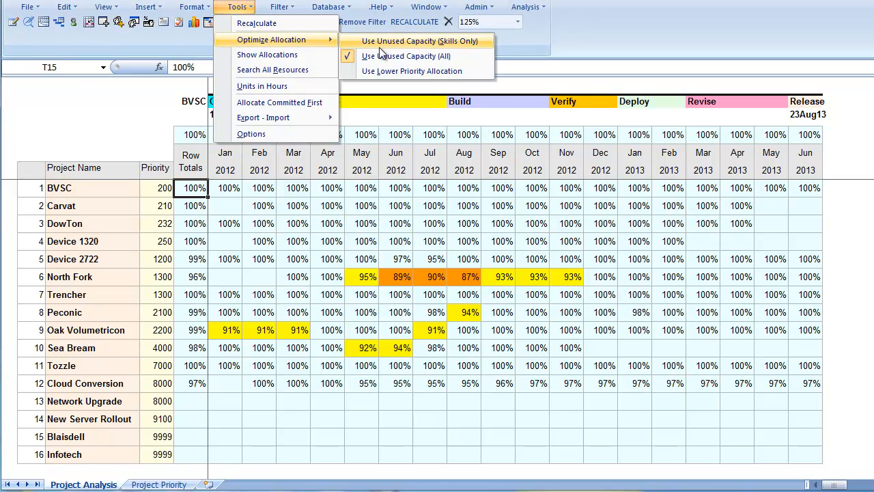
mouse_move(411, 71)
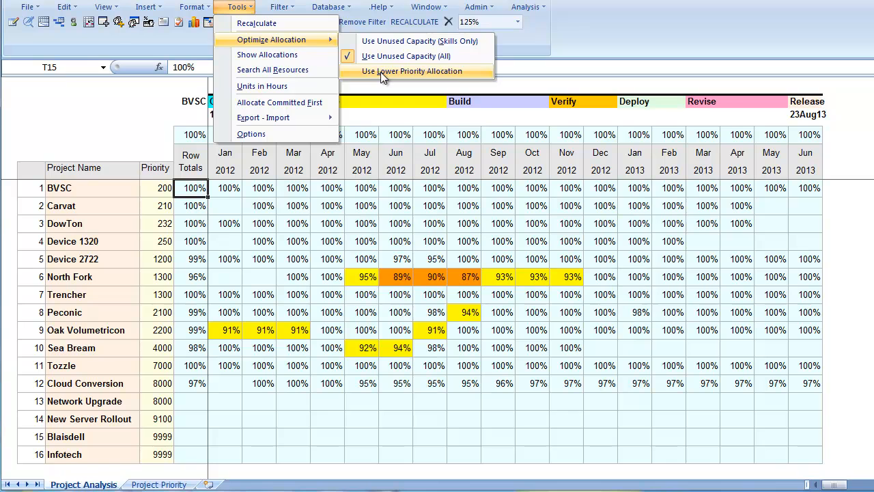
left_click(417, 71)
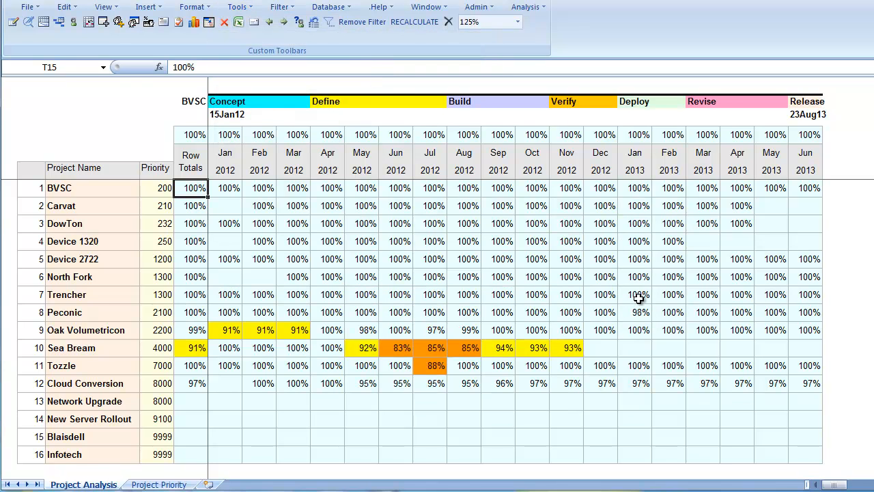
mouse_move(84, 400)
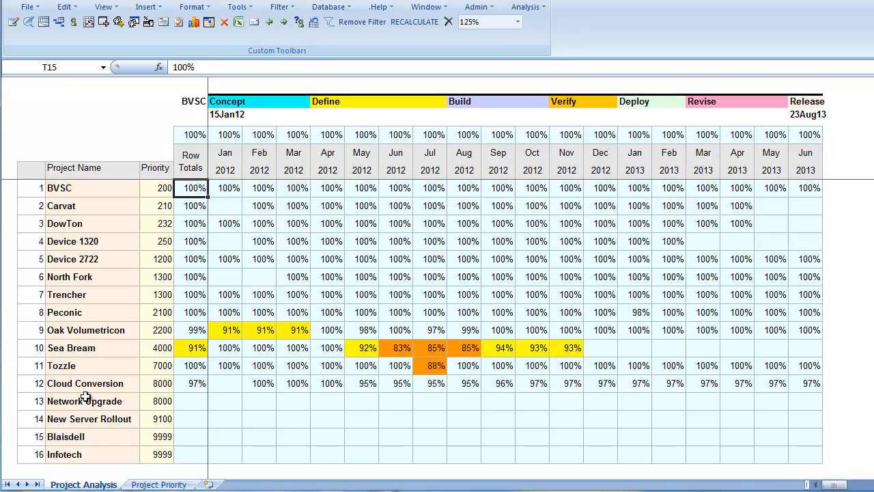
right_click(71, 348)
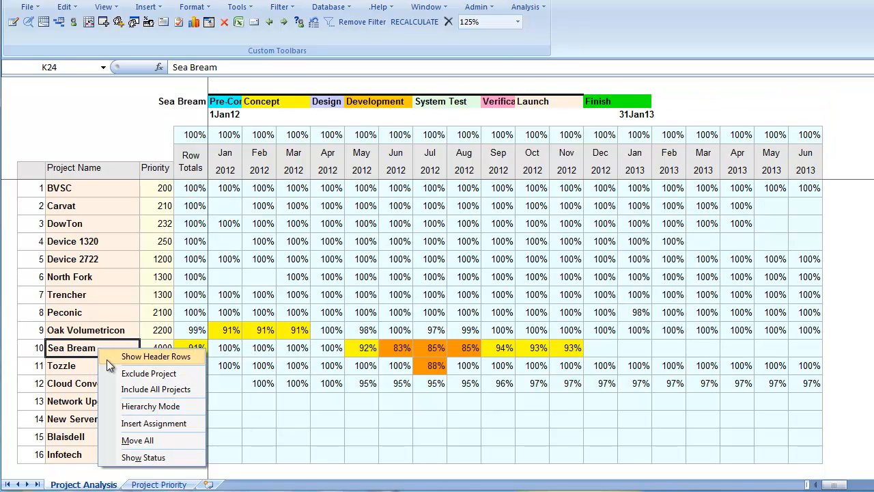